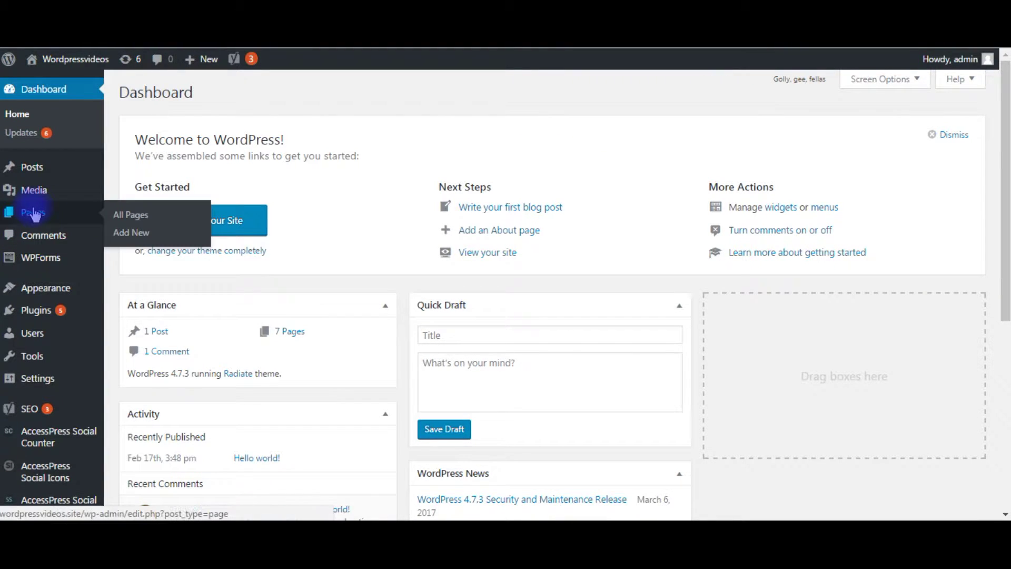
Create a new page titled 'Contact-Us' from Pages > Add New and publish it.
click(131, 233)
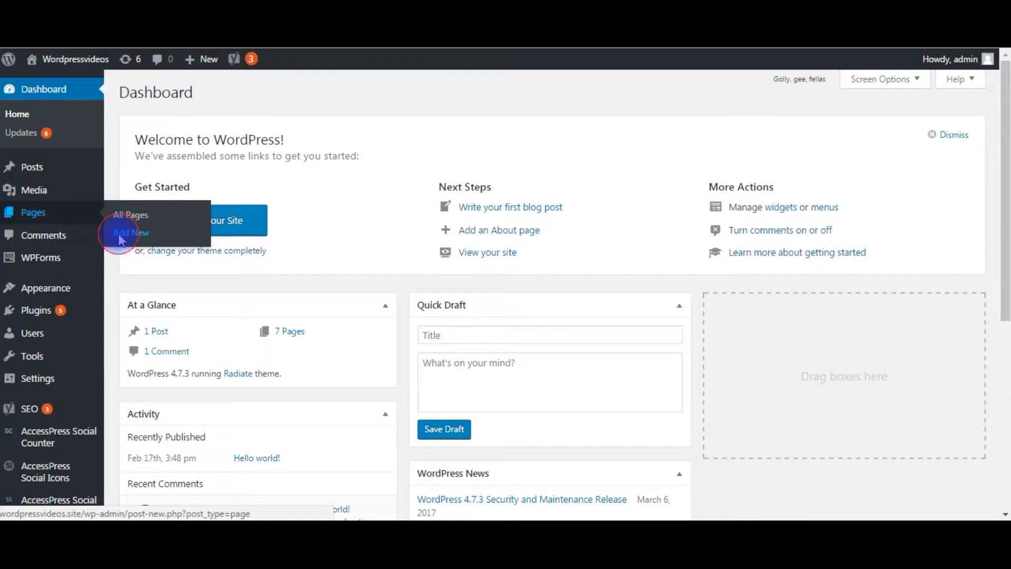
click(131, 232)
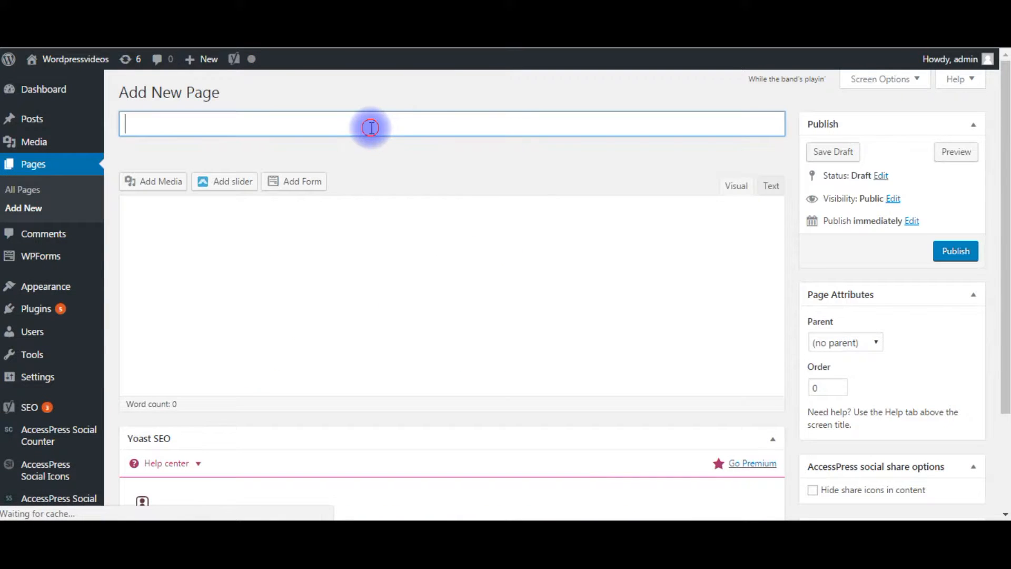
text(Contac)
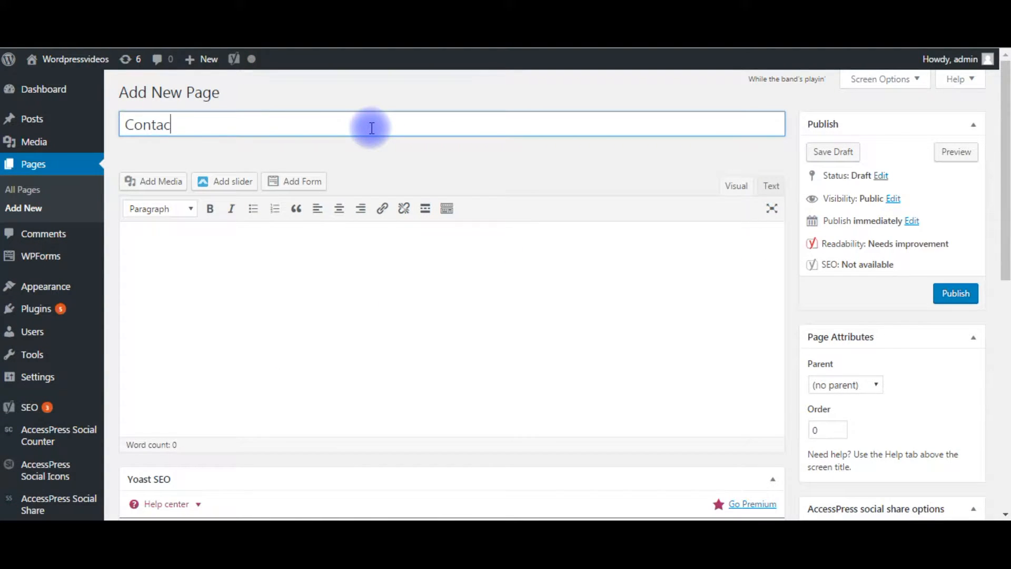
text(t-Us)
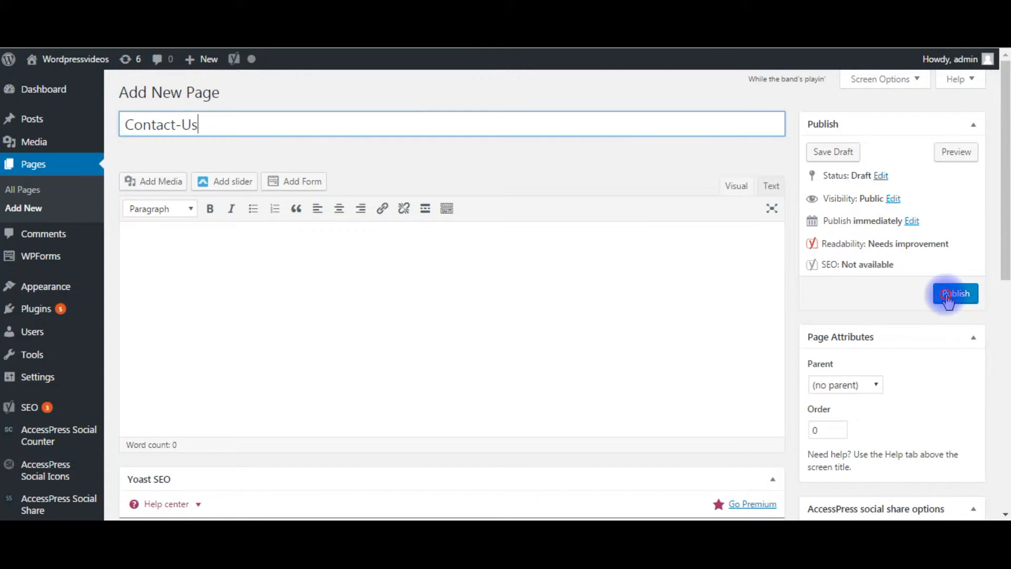
click(955, 293)
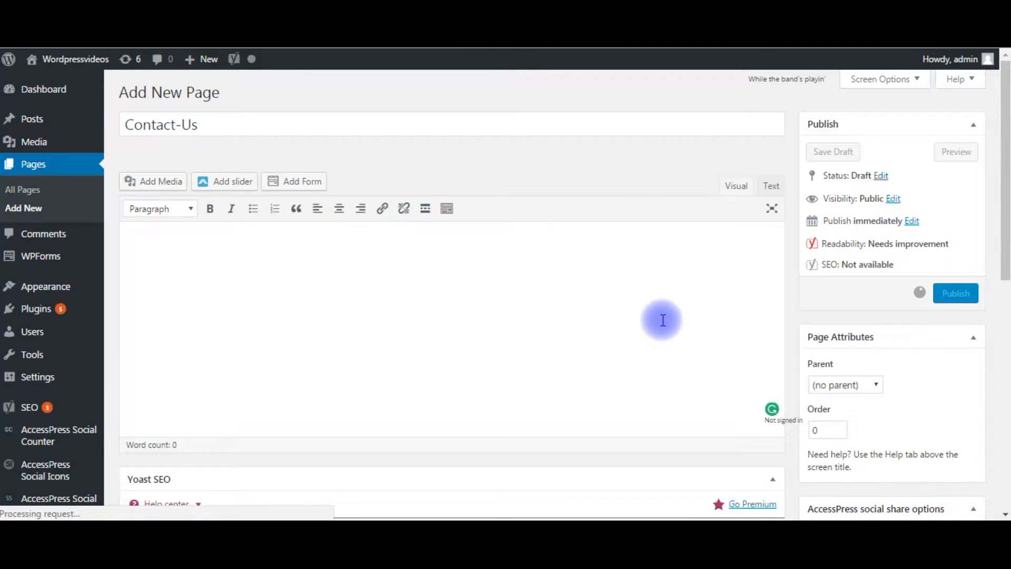
click(956, 293)
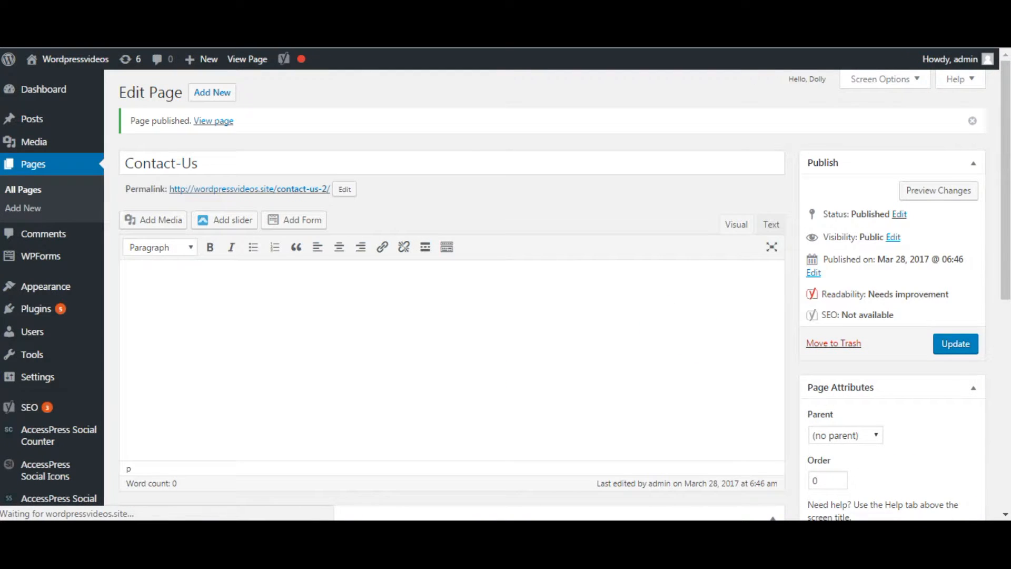
click(399, 404)
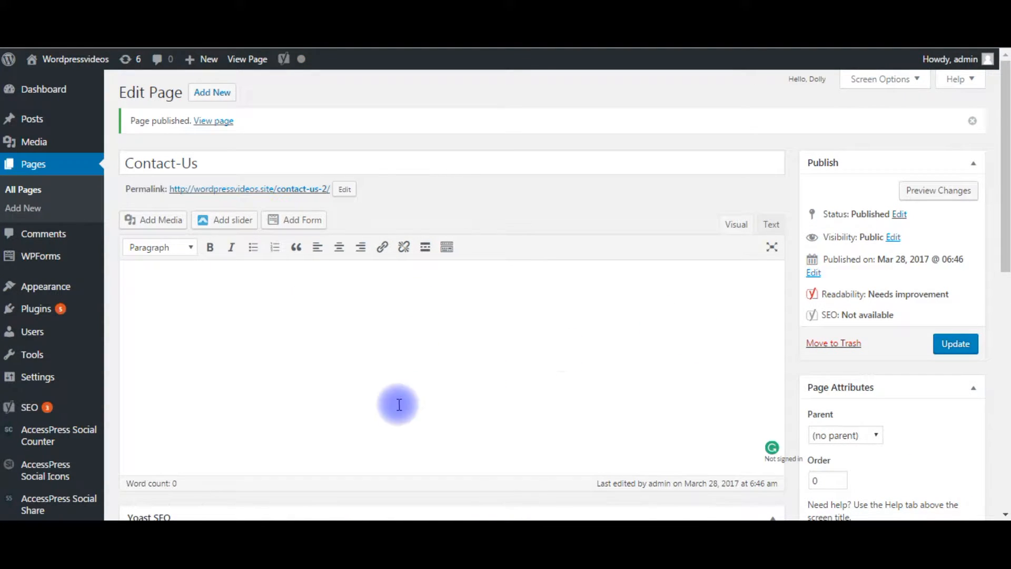
mouse_move(284, 205)
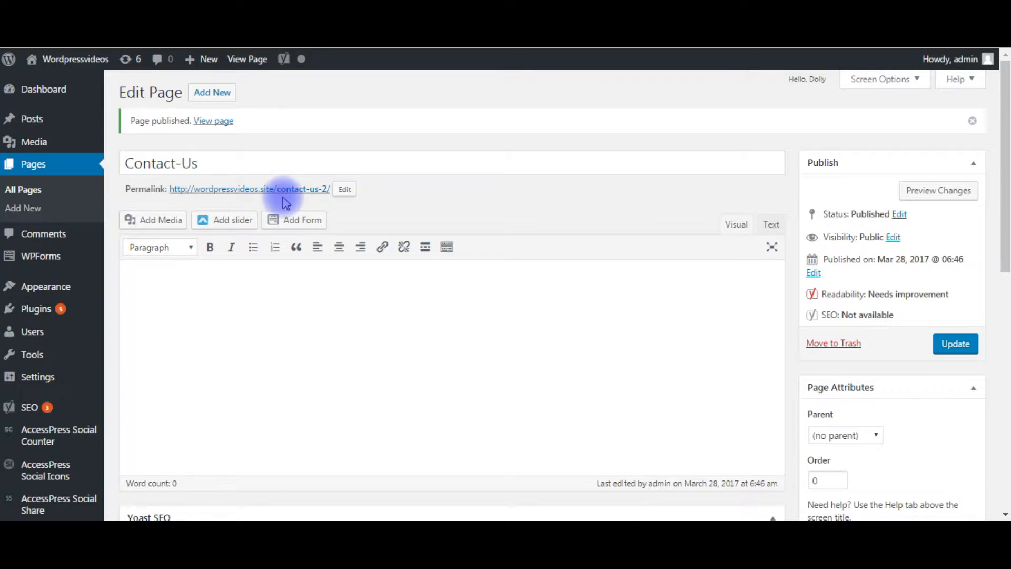
click(213, 120)
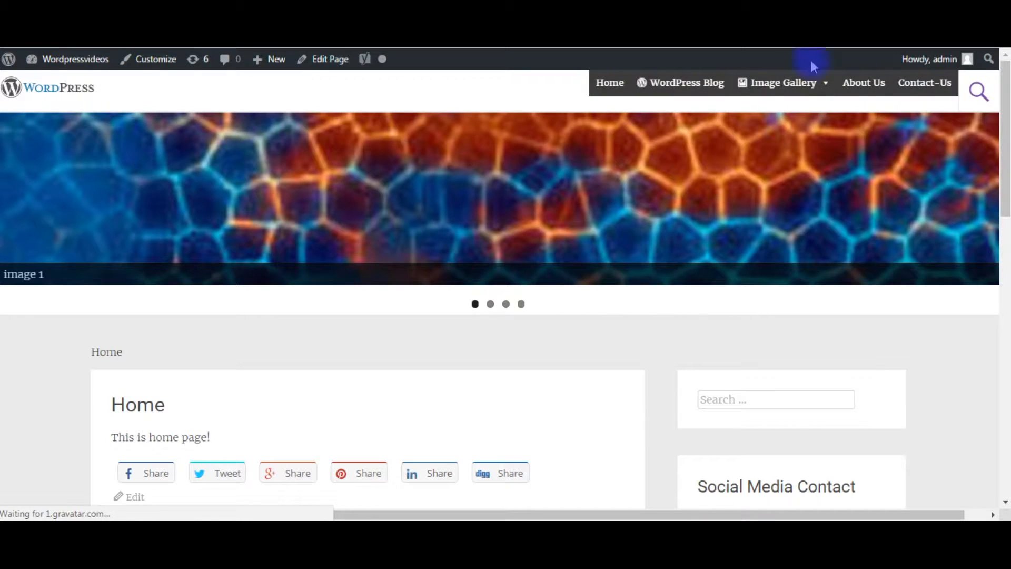
mouse_move(929, 92)
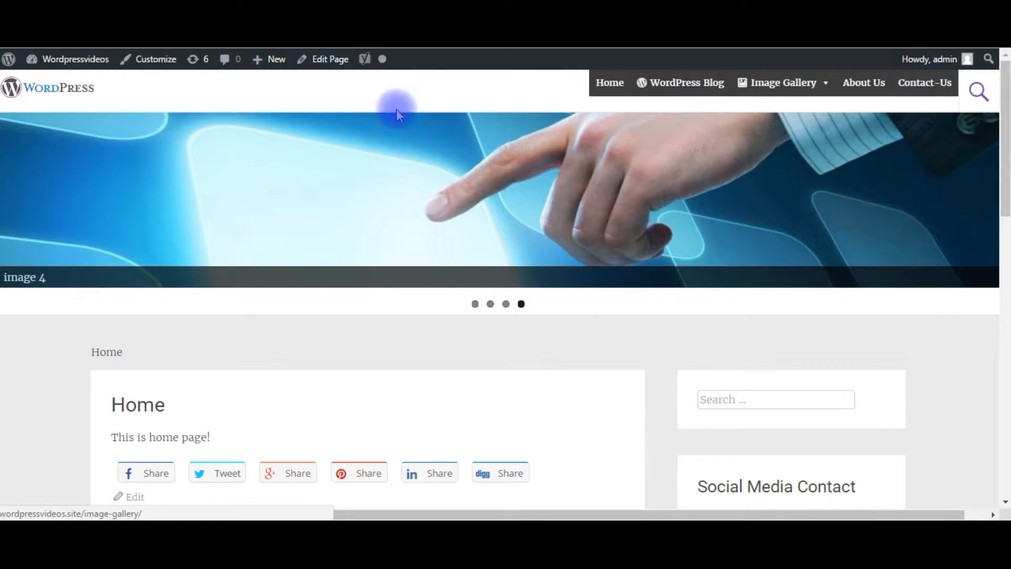
click(330, 59)
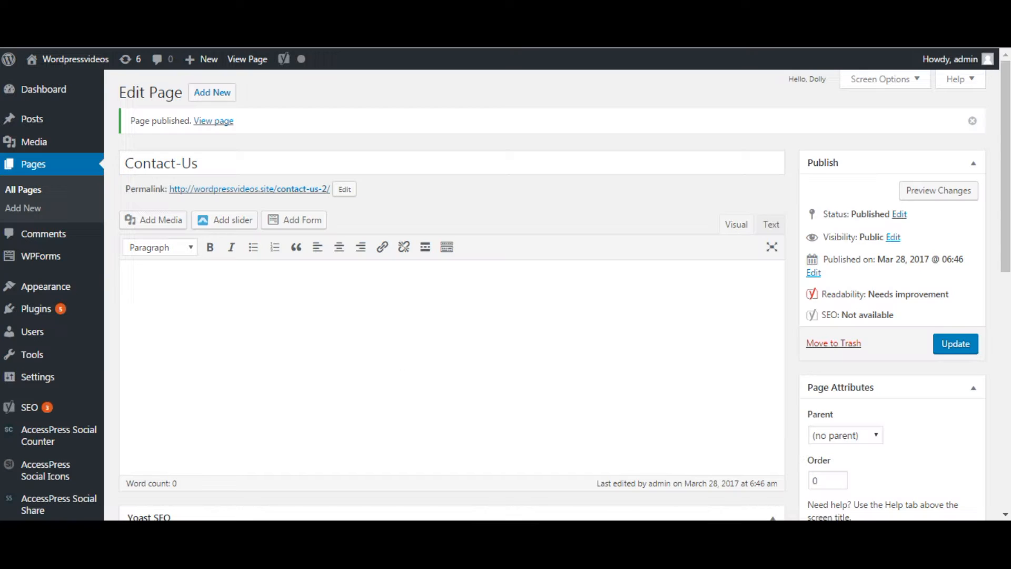
Search the plugin directory for 'contact form', listing Contact Form 7 first.
click(425, 368)
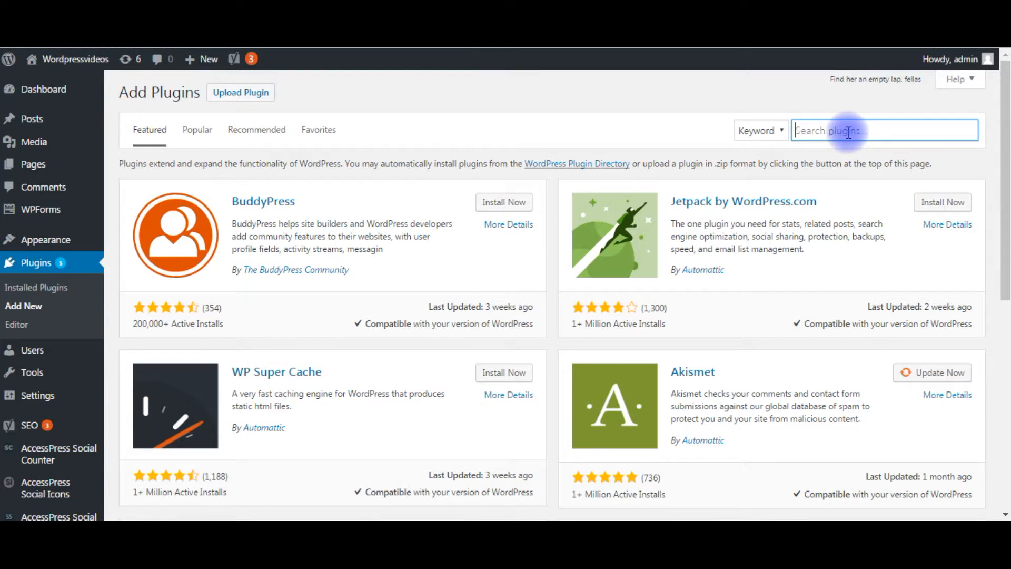
text(co)
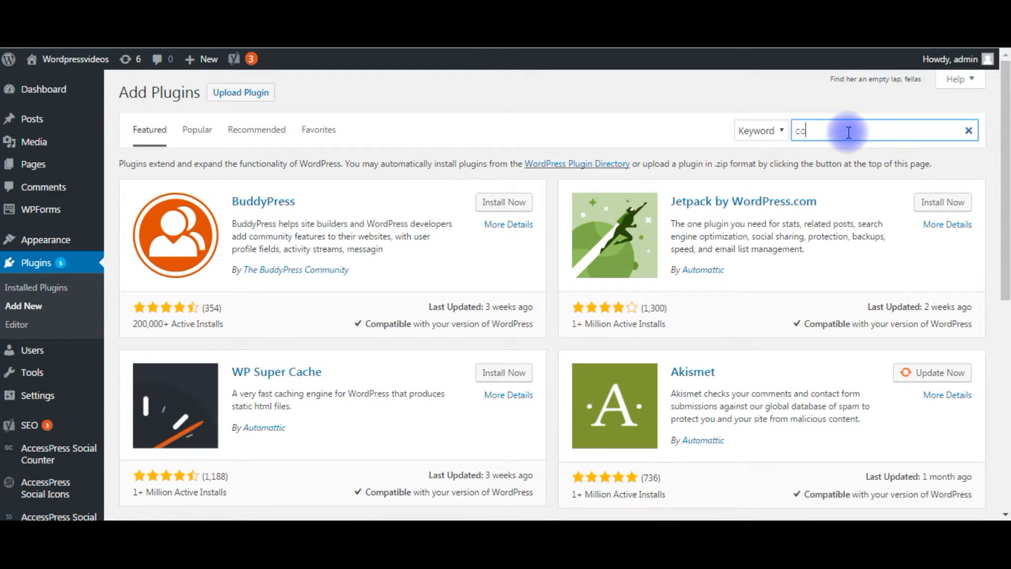
text(contact form)
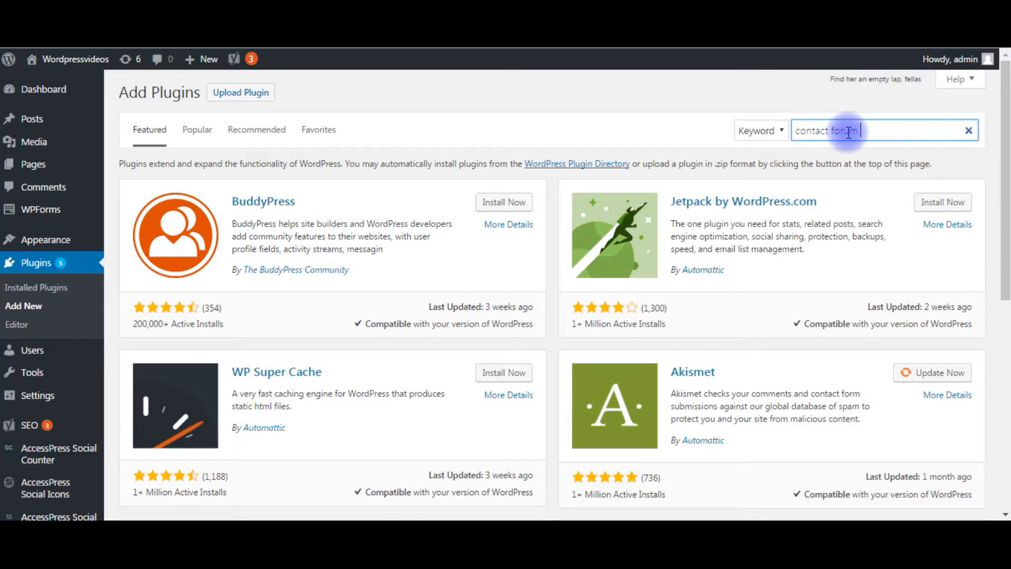
key(Enter)
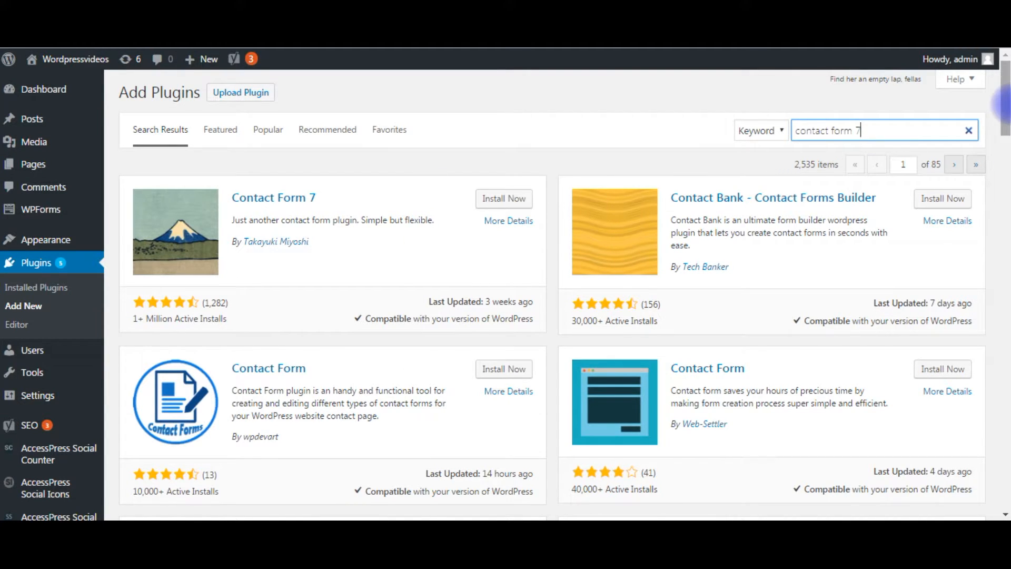
Install the Contact Form 7 plugin from its result card.
scroll(down, 3)
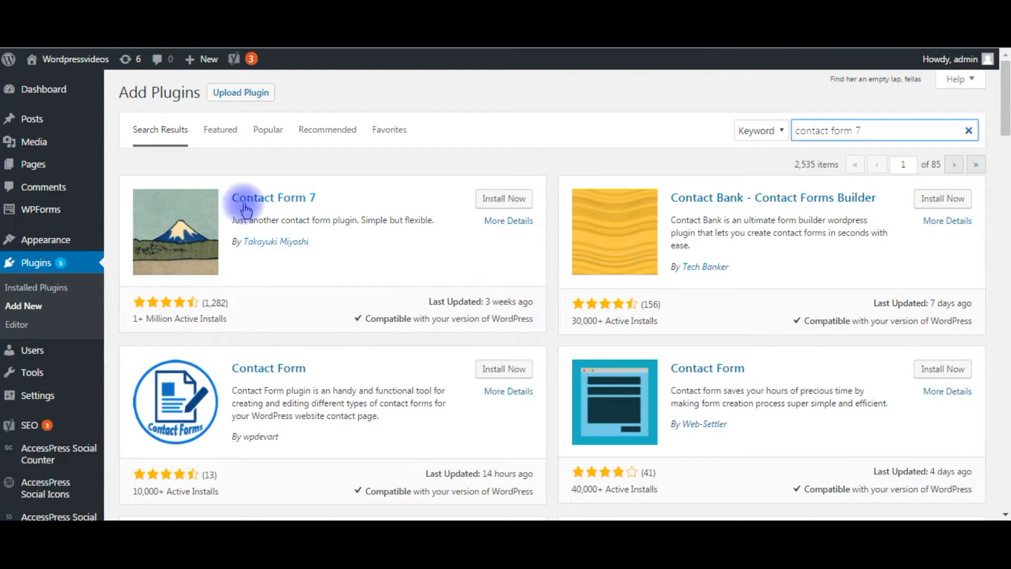
mouse_move(325, 208)
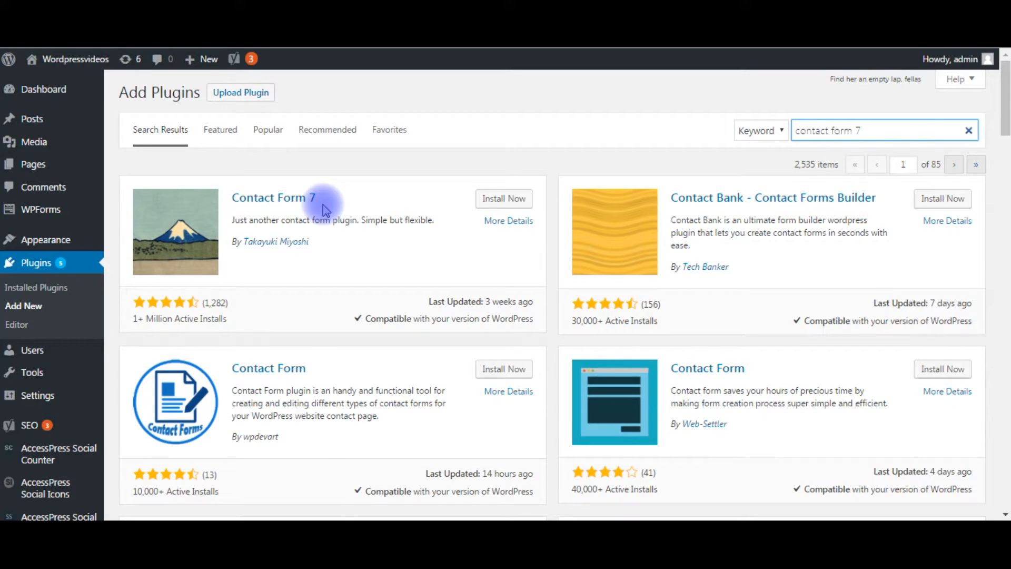
mouse_move(359, 259)
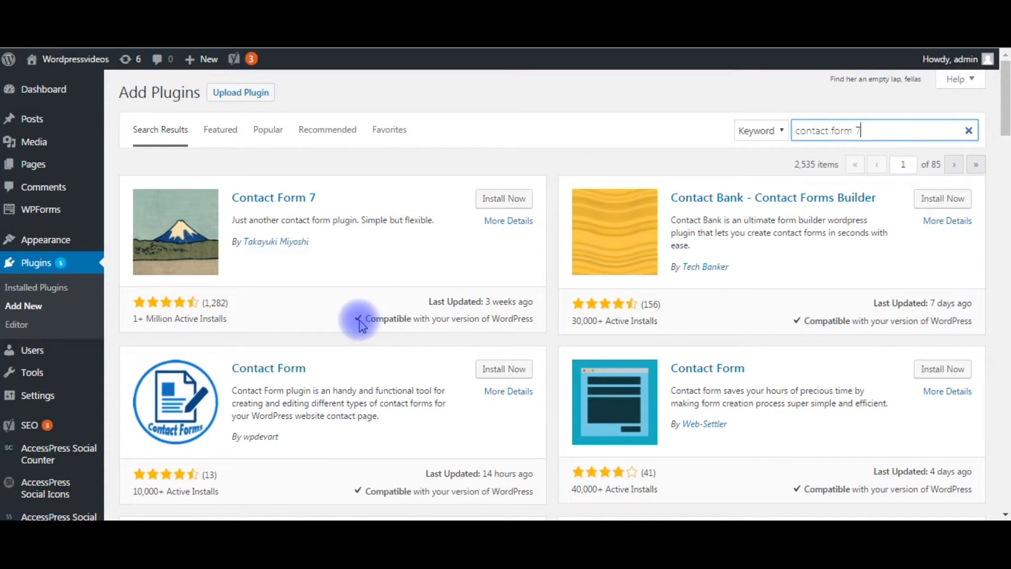
mouse_move(453, 326)
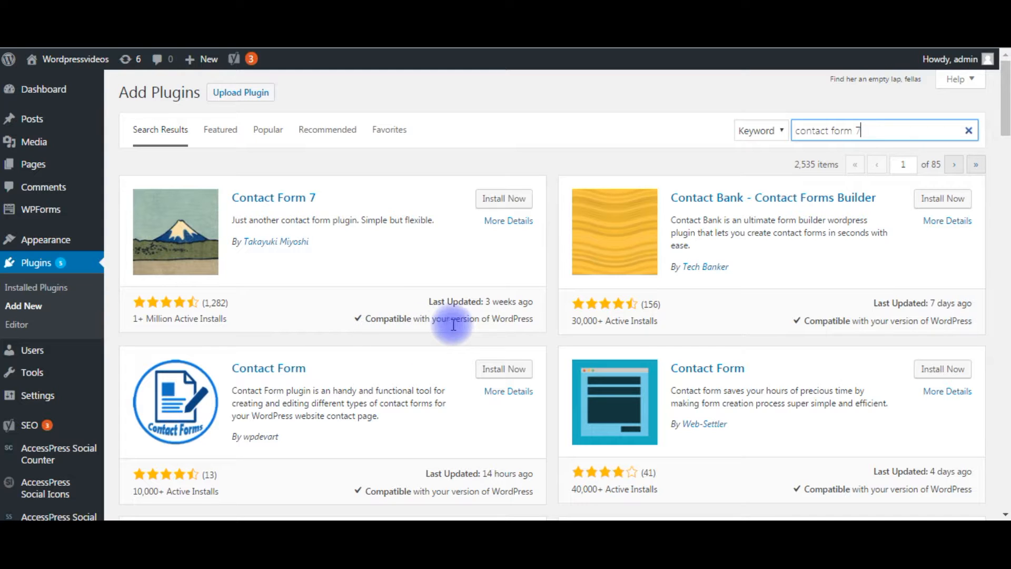
mouse_move(512, 323)
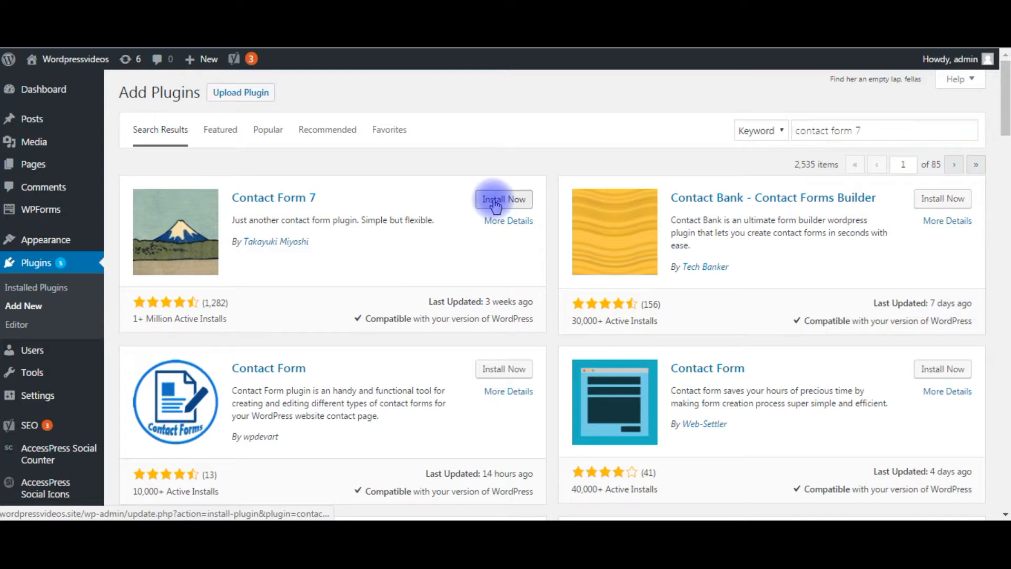
click(504, 199)
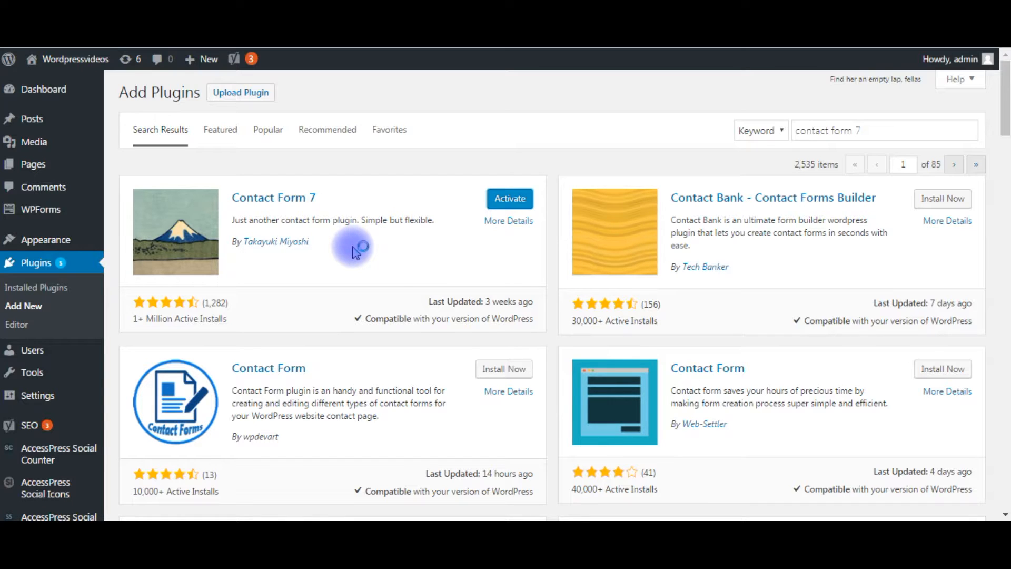
Activate Contact Form 7 and select the Contact form 1 shortcode for copying.
click(509, 198)
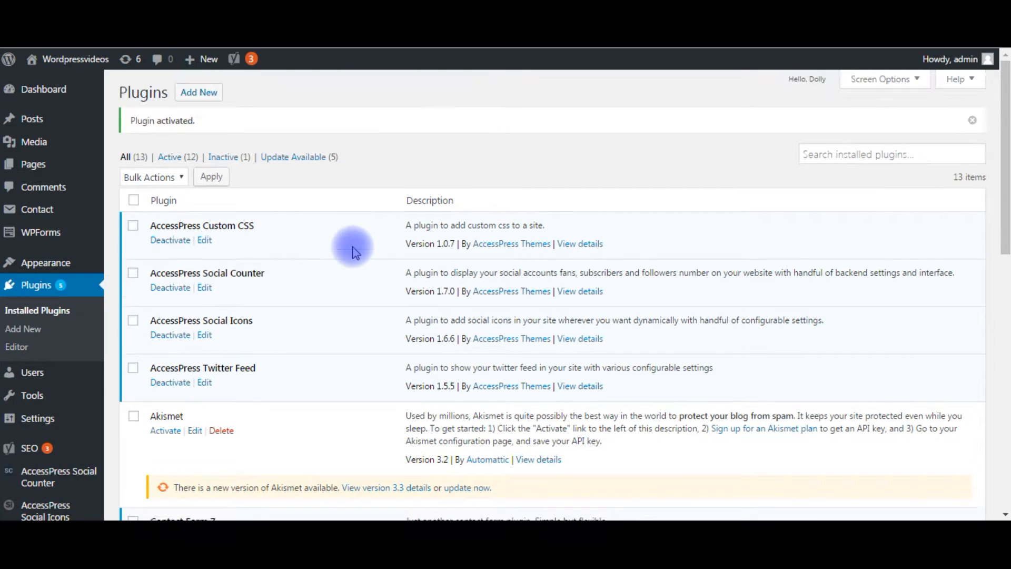
scroll(down, 3)
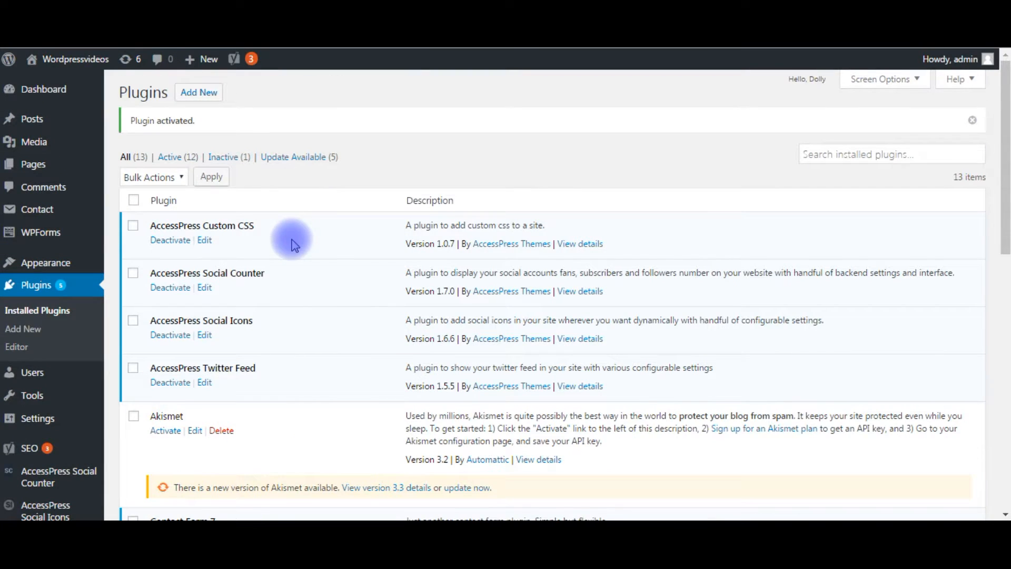
mouse_move(258, 155)
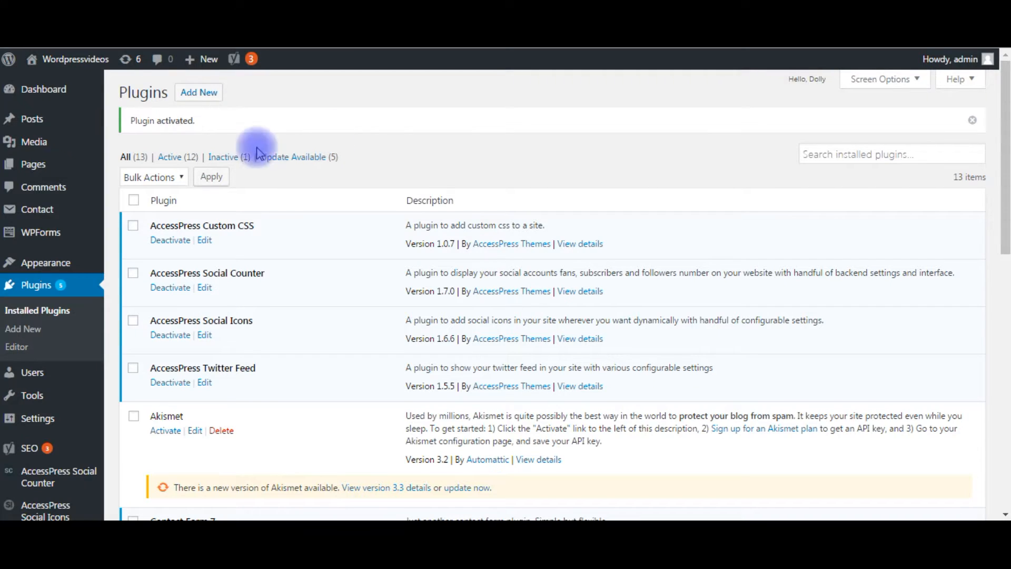
mouse_move(37, 209)
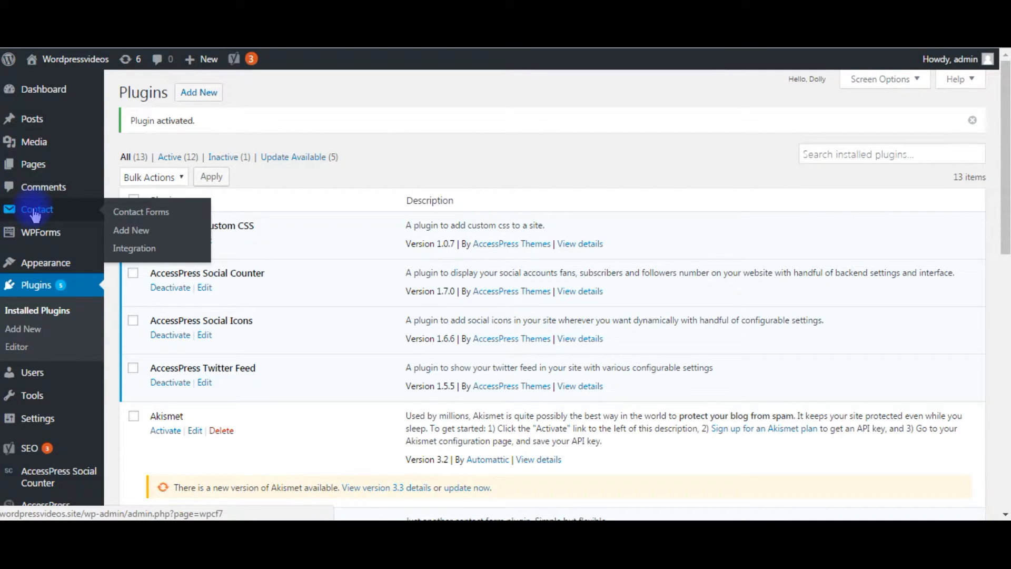
click(141, 211)
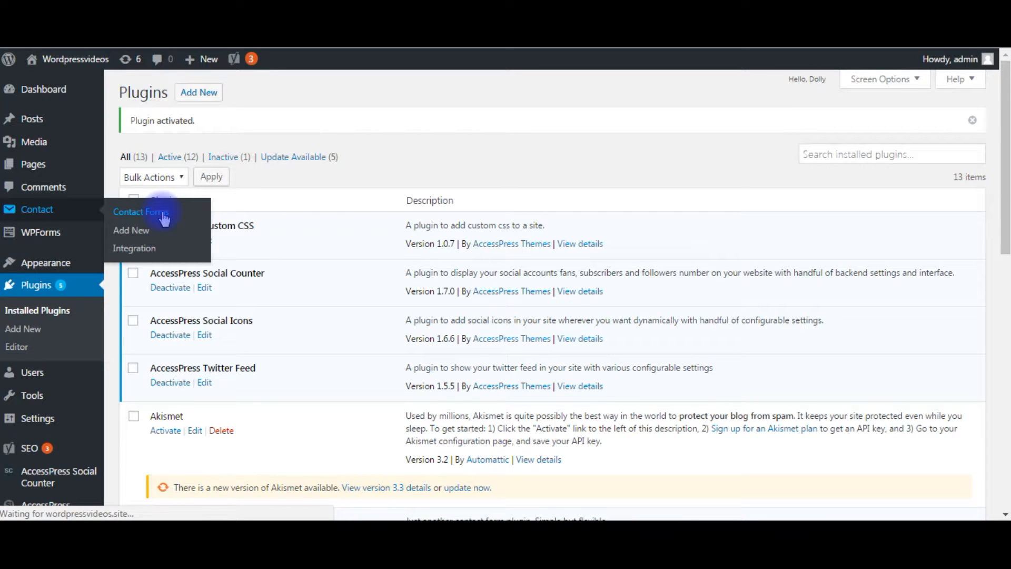
click(141, 212)
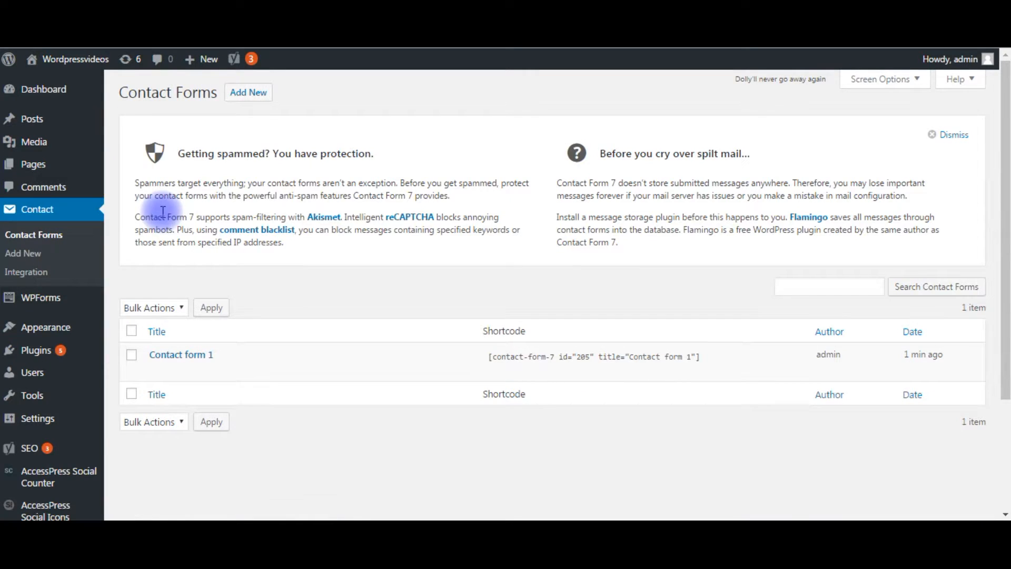
mouse_move(491, 365)
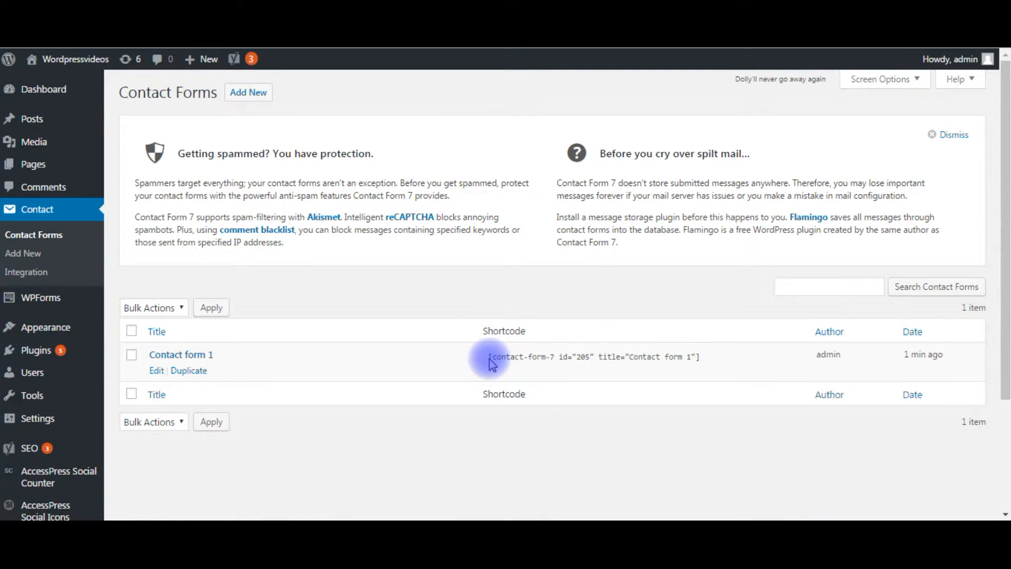
click(534, 357)
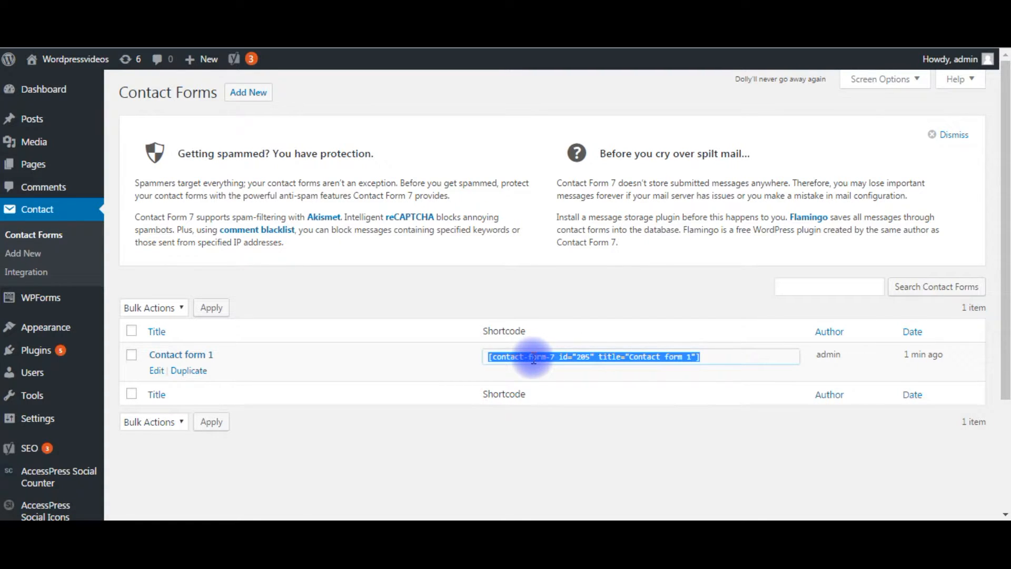
mouse_move(33, 163)
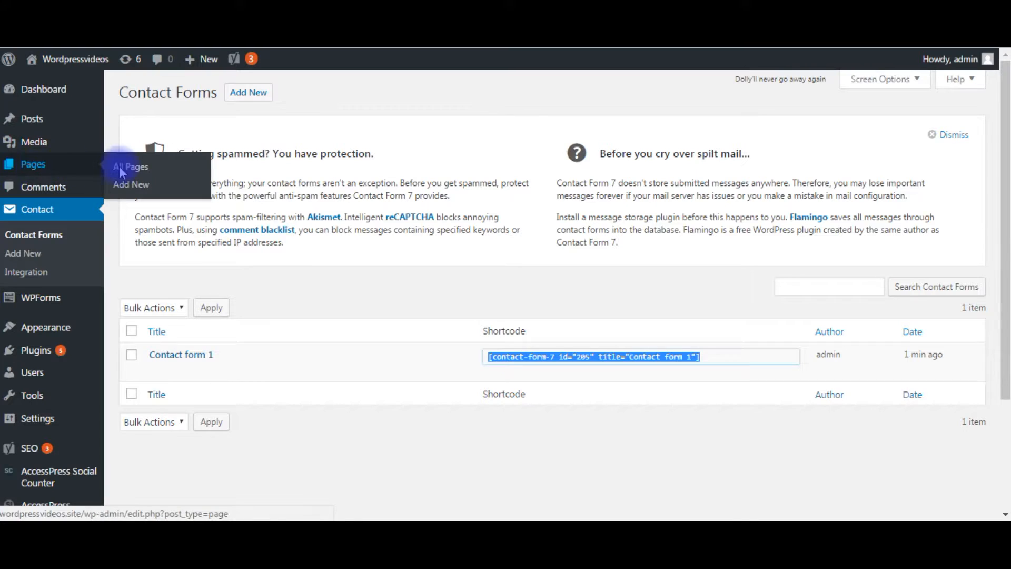
Edit the Contact-Us page to hold the Contact form 1 shortcode and update it.
click(129, 166)
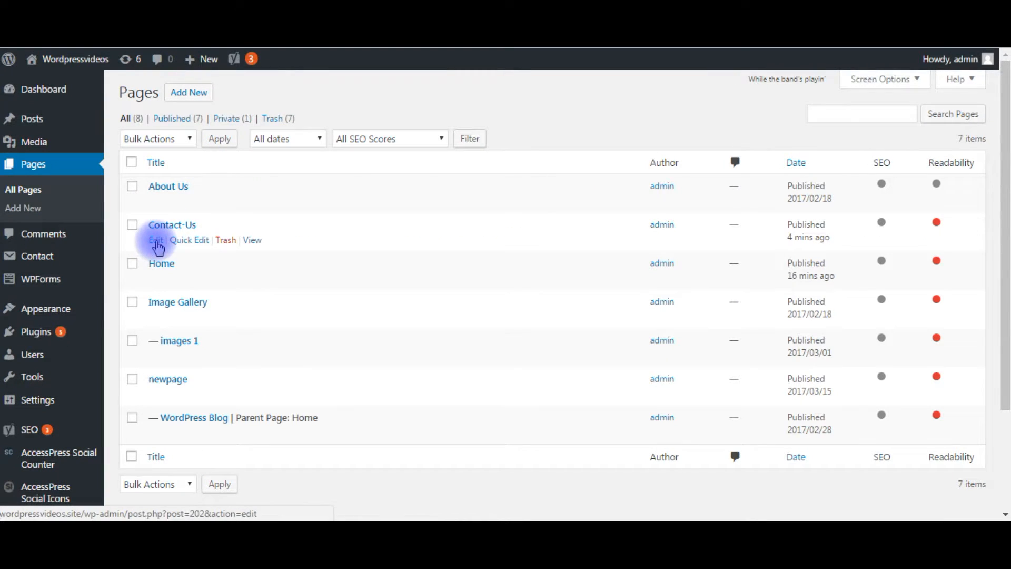
click(155, 240)
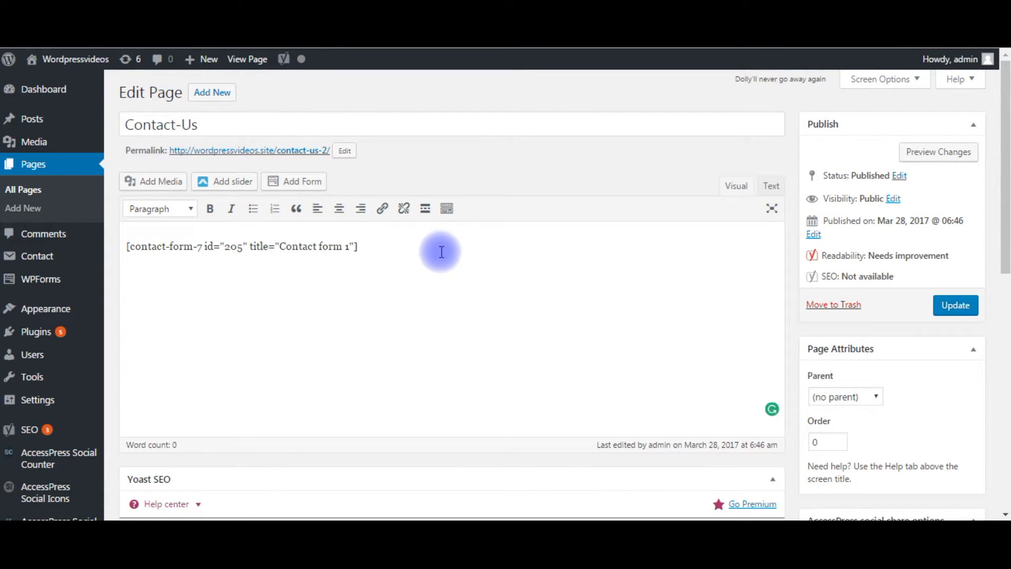
click(954, 305)
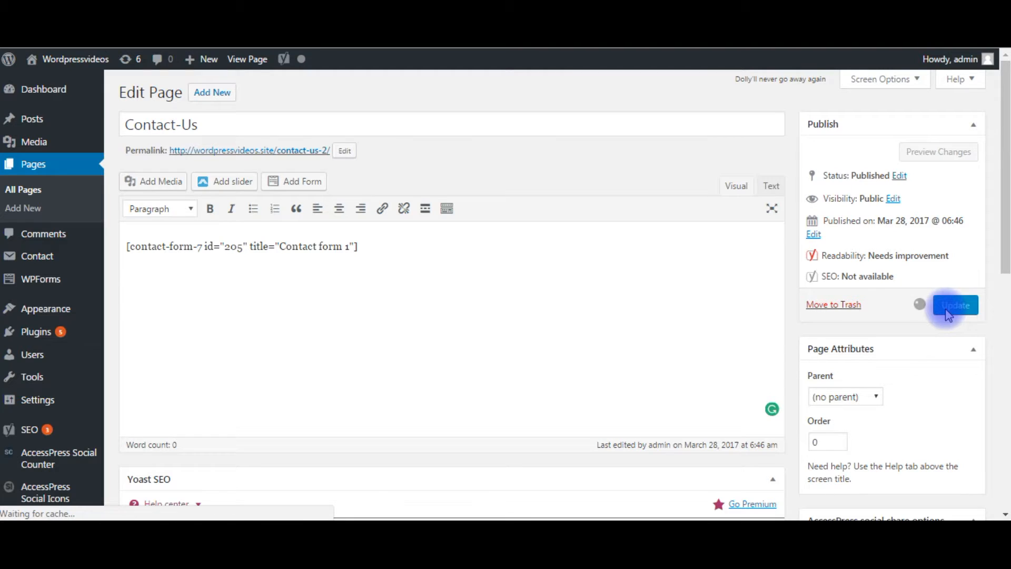
click(955, 305)
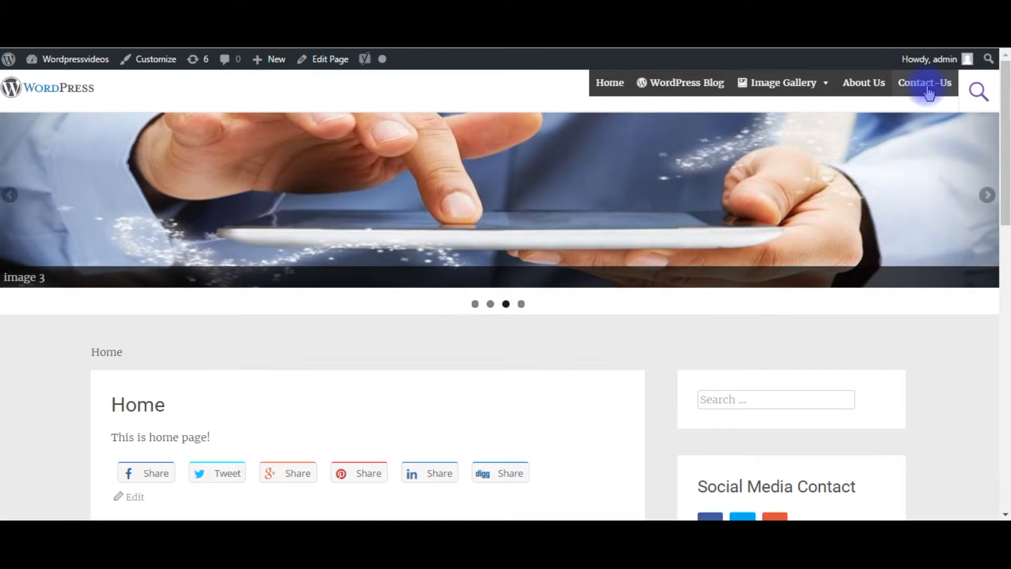
Go to the Contact-Us page from the live site's top navigation menu.
click(926, 83)
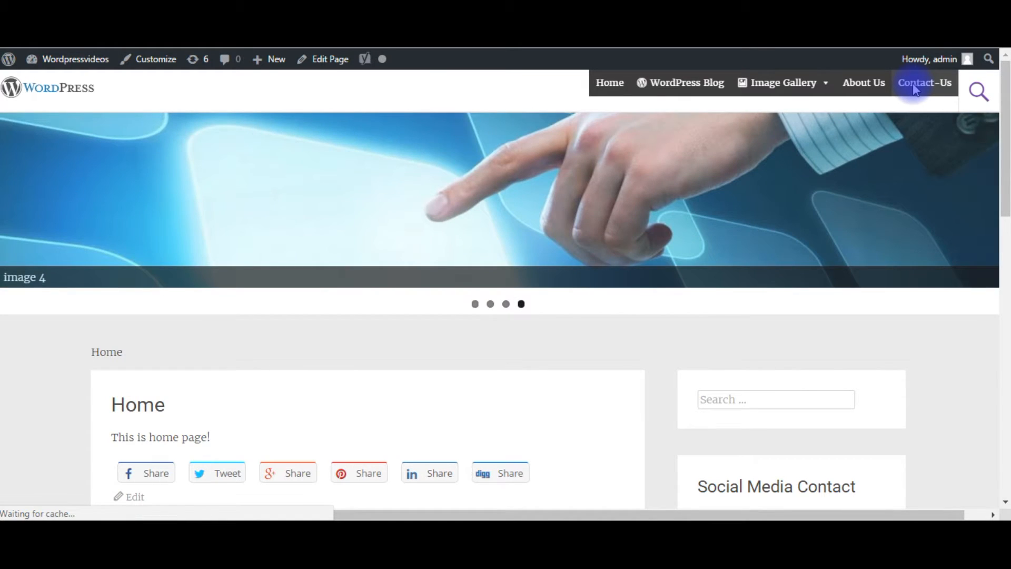
click(924, 83)
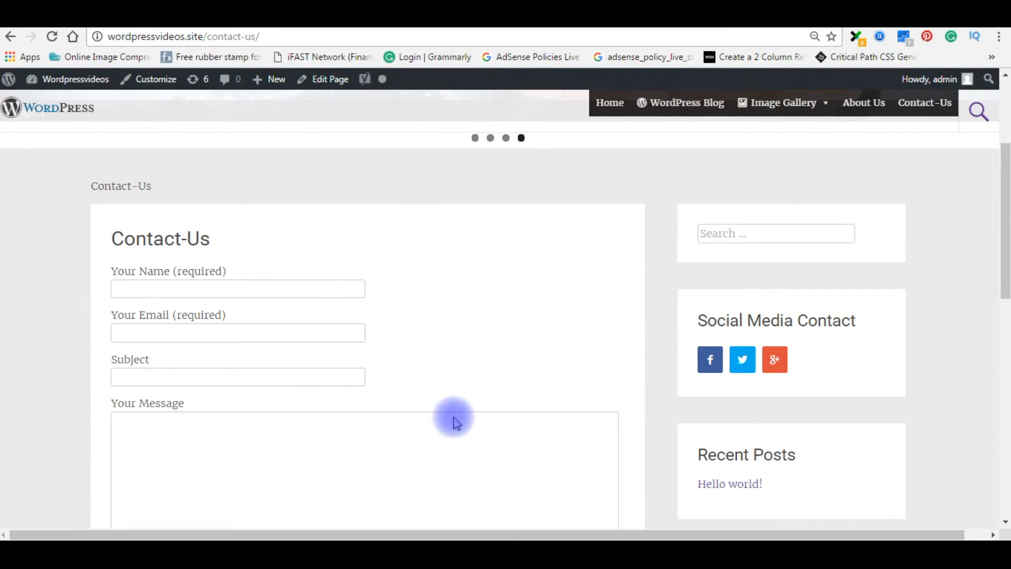
mouse_move(225, 431)
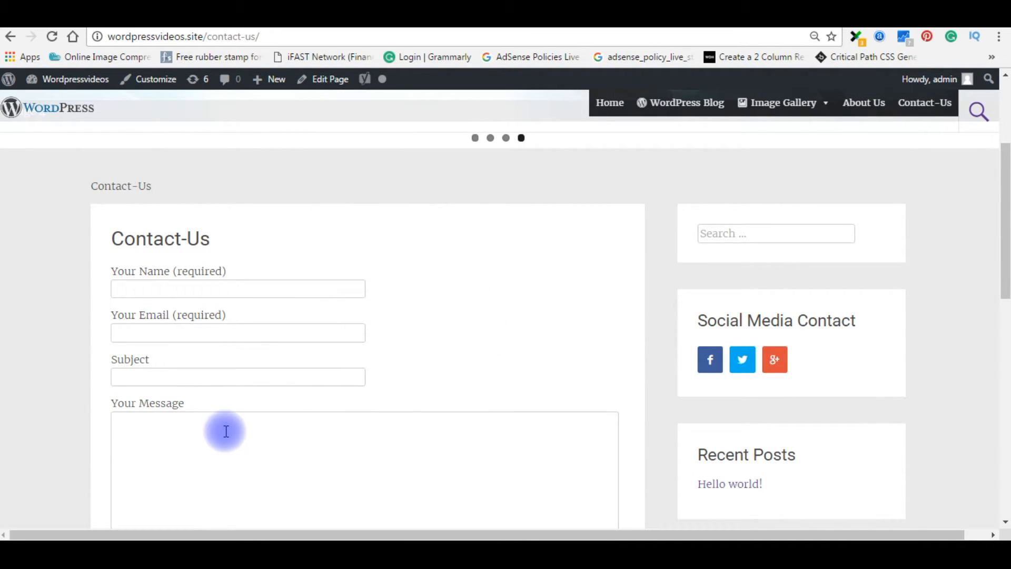
Fill the form with name peter, a gmail address, subject 'This is test mail' and a test message.
text(peter)
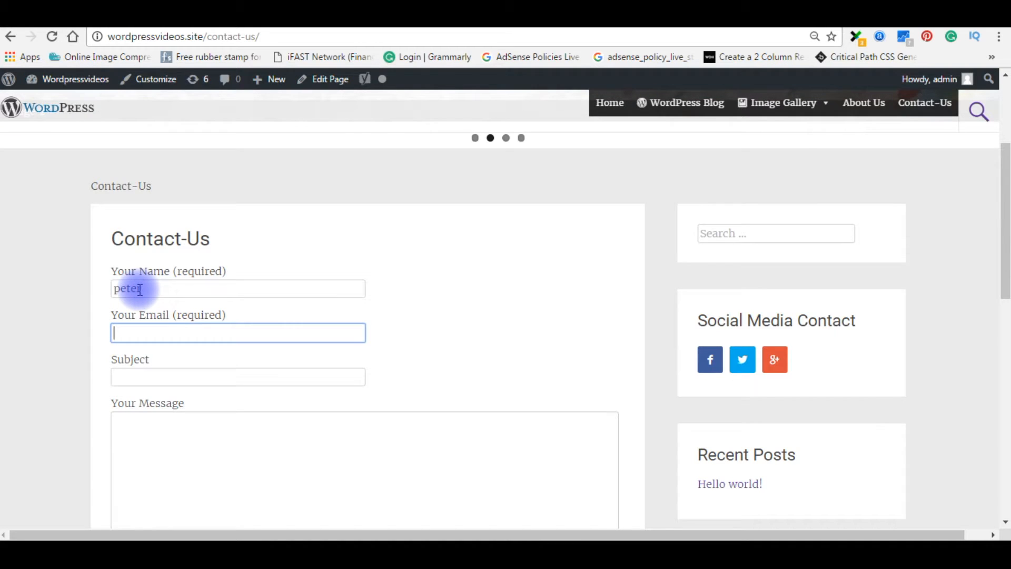
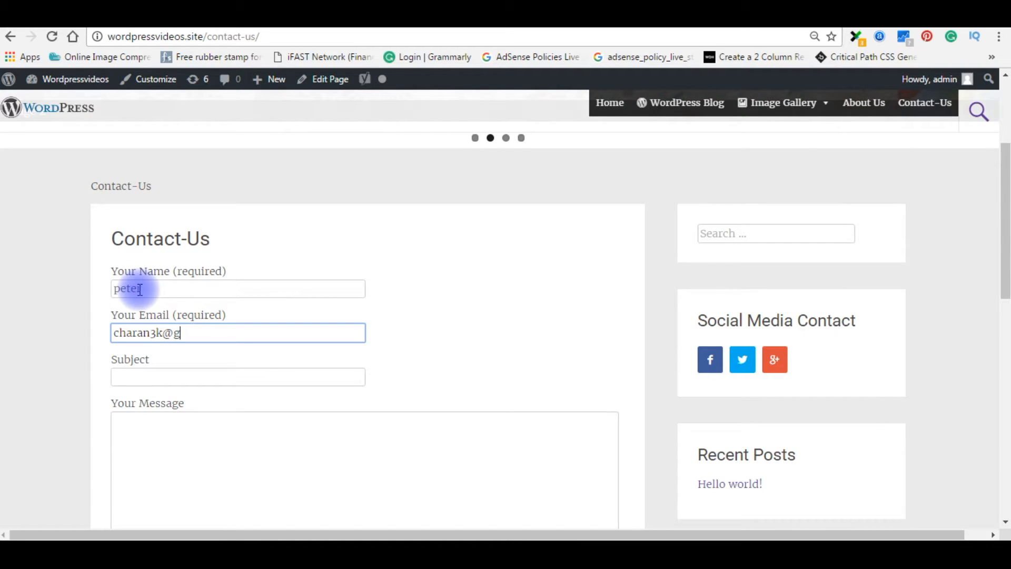
click(238, 376)
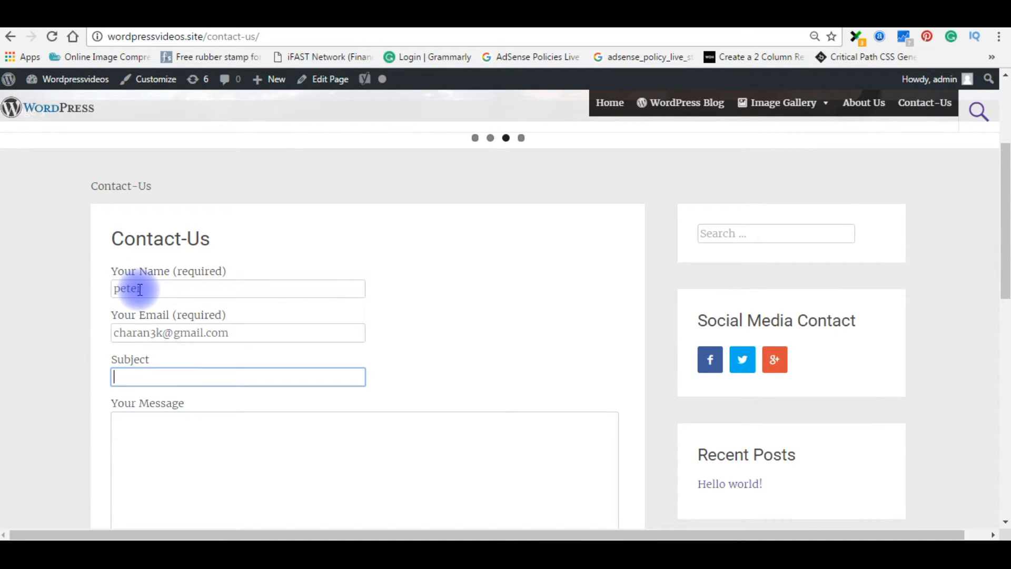
text(Te)
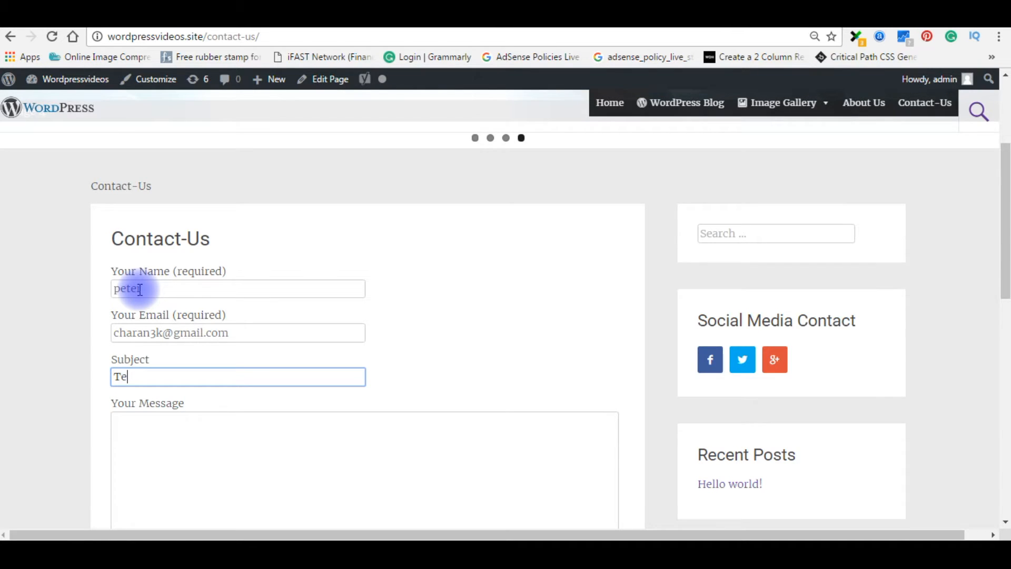
text(his is test mail)
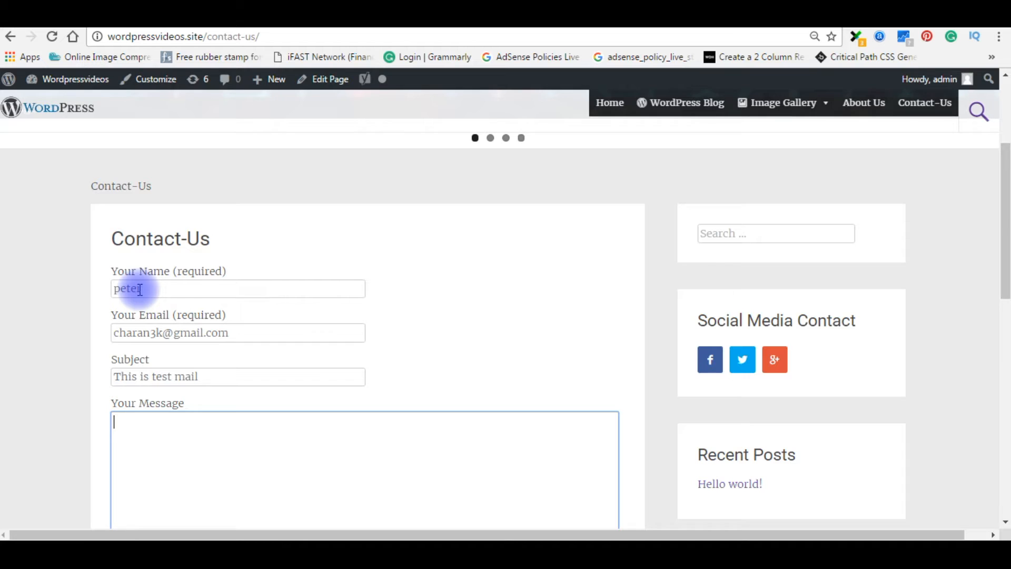
text(sending a test mail !)
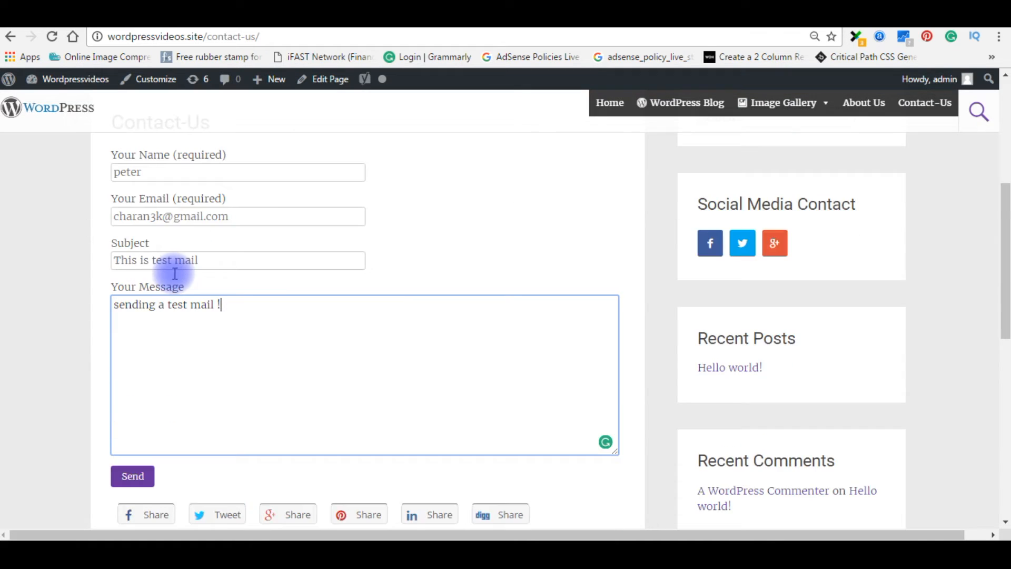
scroll(down, 3)
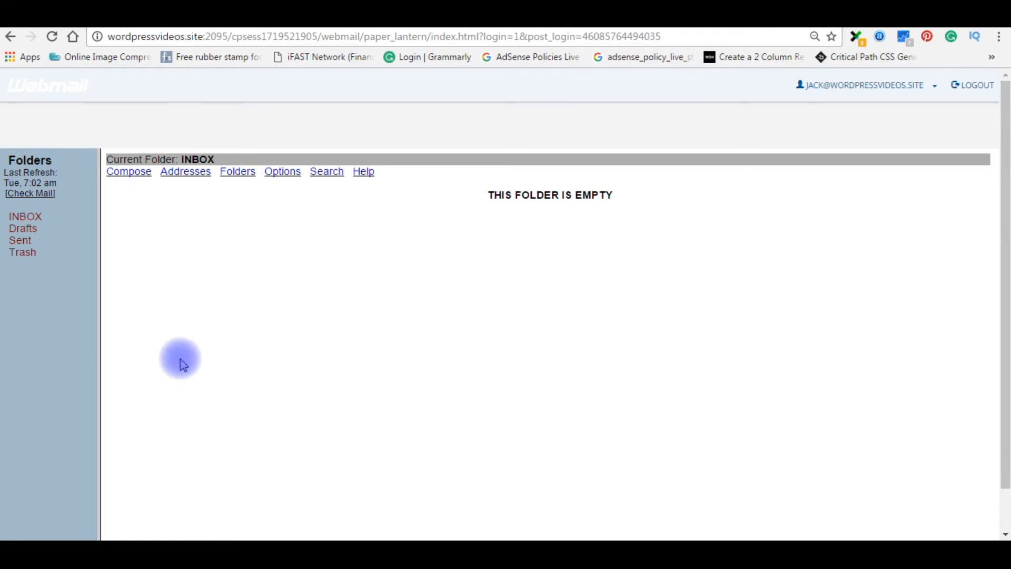
mouse_move(353, 471)
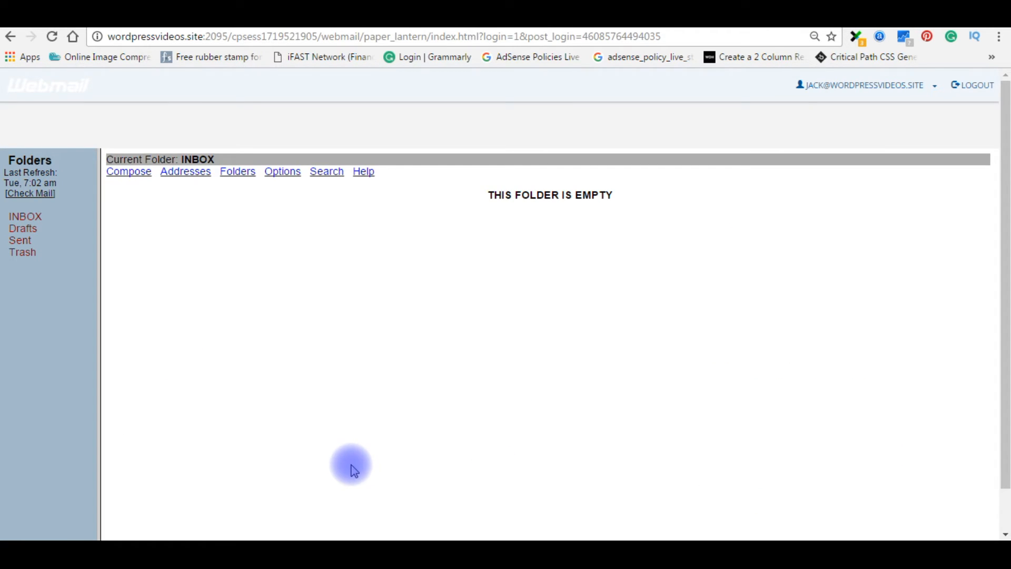
mouse_move(511, 211)
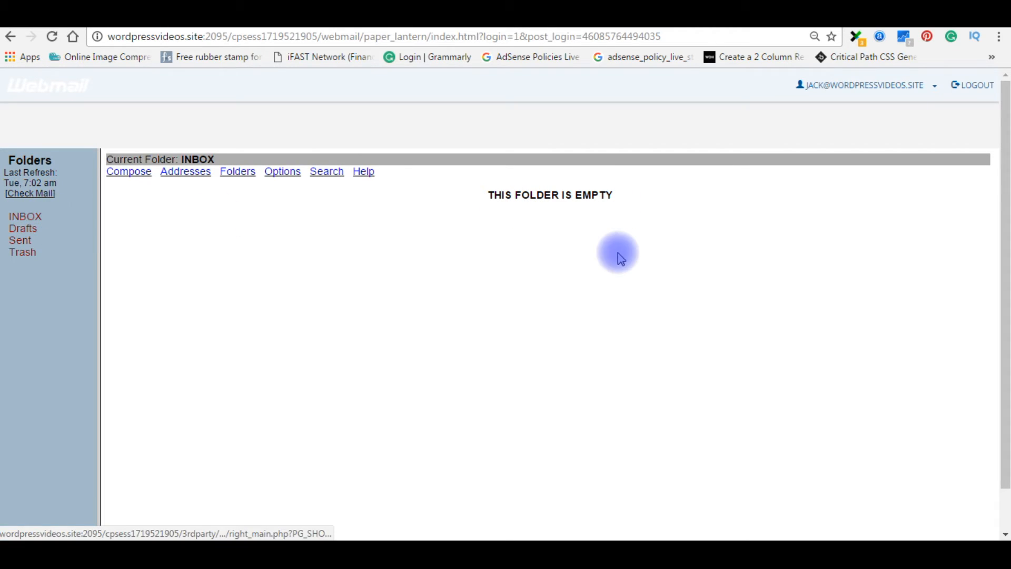
Check the Webmail INBOX, which is still empty.
drag(488, 195, 596, 195)
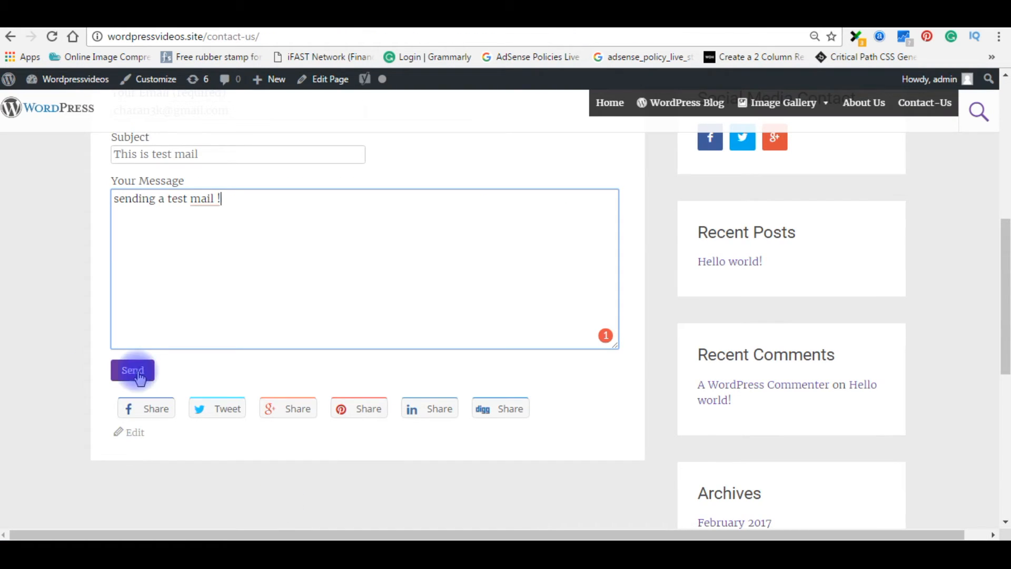
Send the filled-in contact form and return to the Webmail inbox.
click(133, 370)
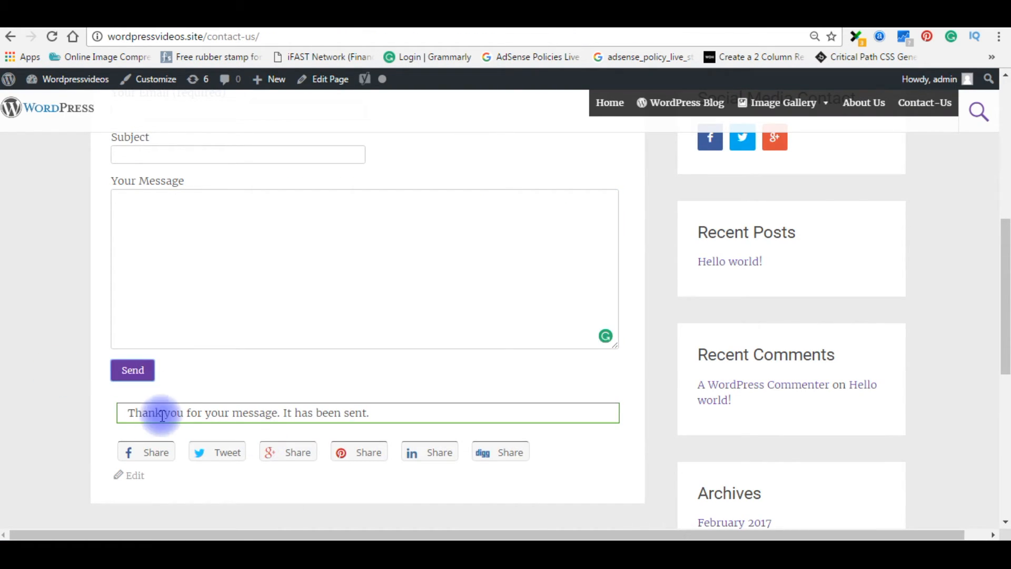
mouse_move(365, 414)
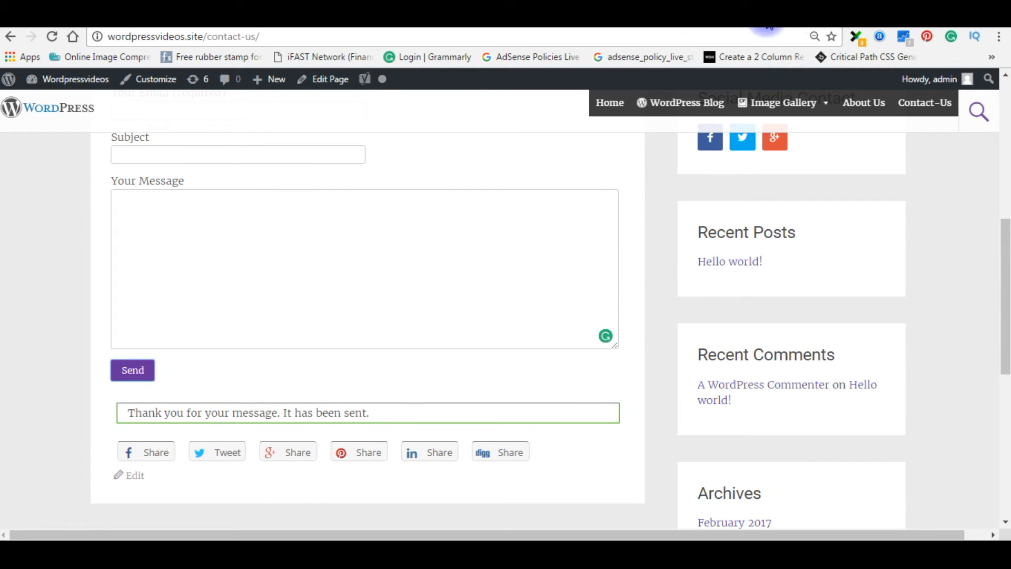
click(25, 217)
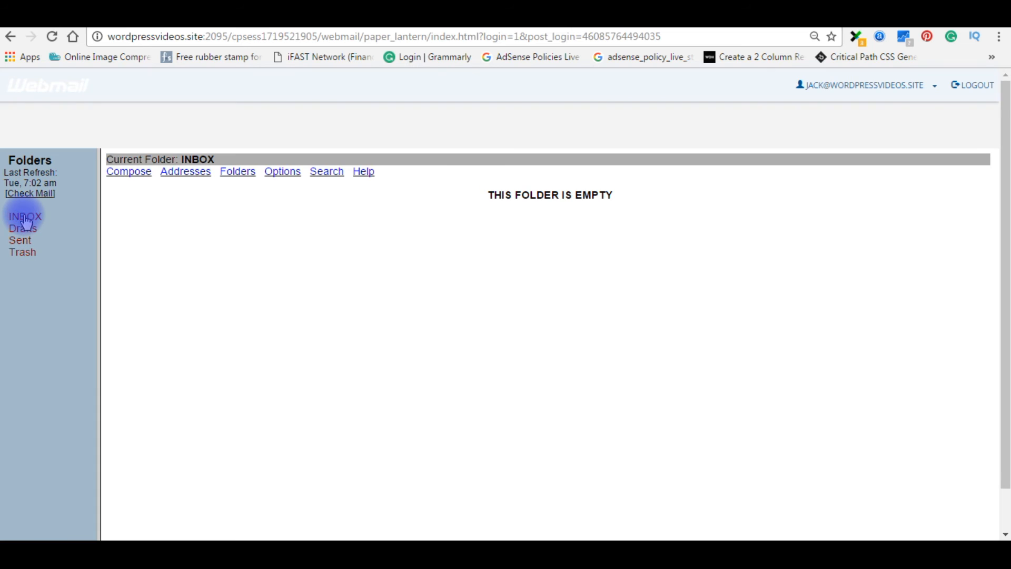
Refresh the INBOX and view the received 'This is test mail' message.
click(27, 216)
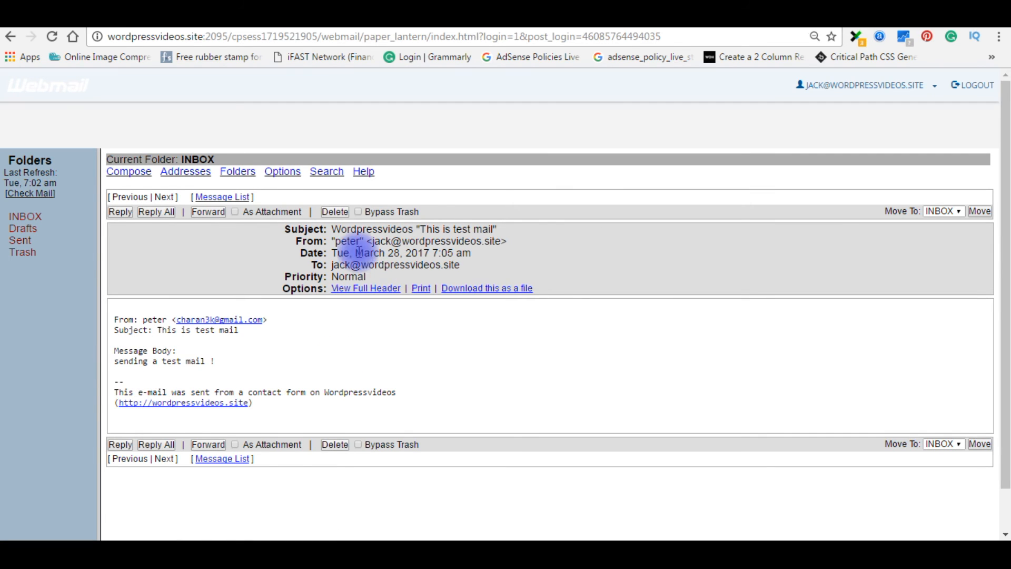
double_click(346, 241)
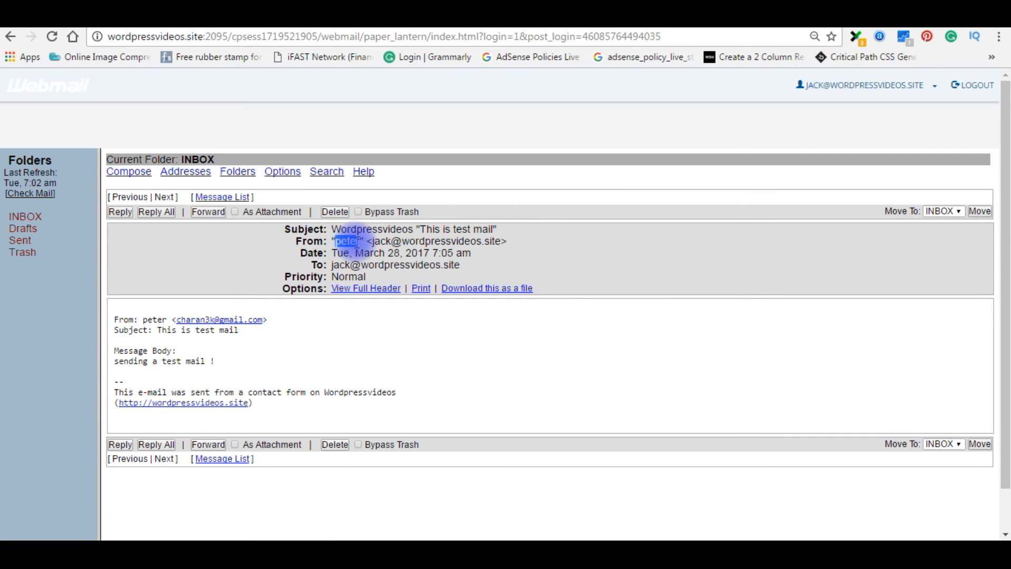